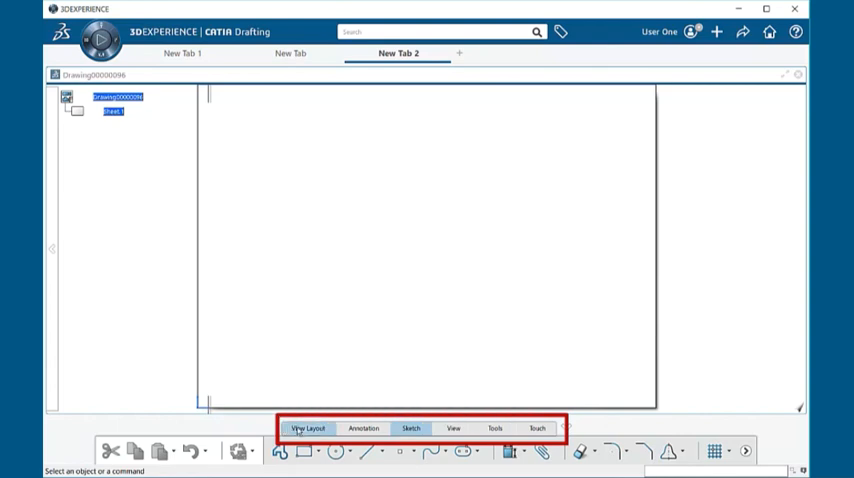
# Step: Browse the View Layout view commands, then switch to the Annotation tools
pyautogui.click(309, 428)
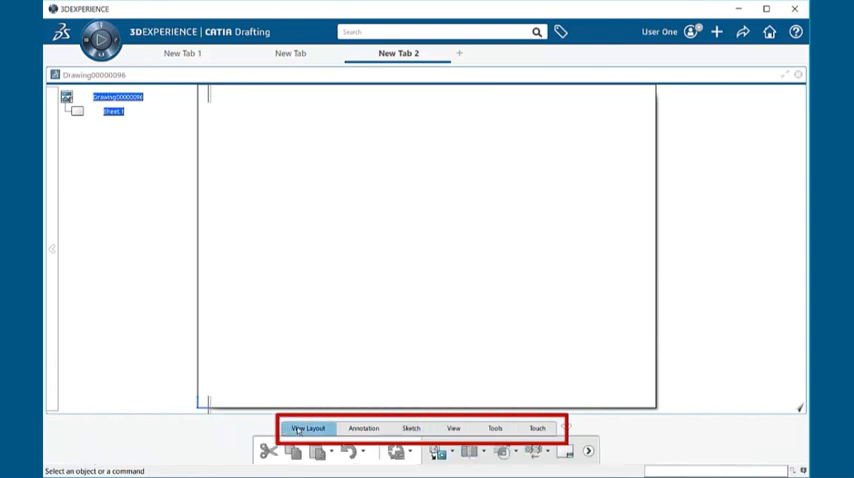
pyautogui.moveTo(440, 451)
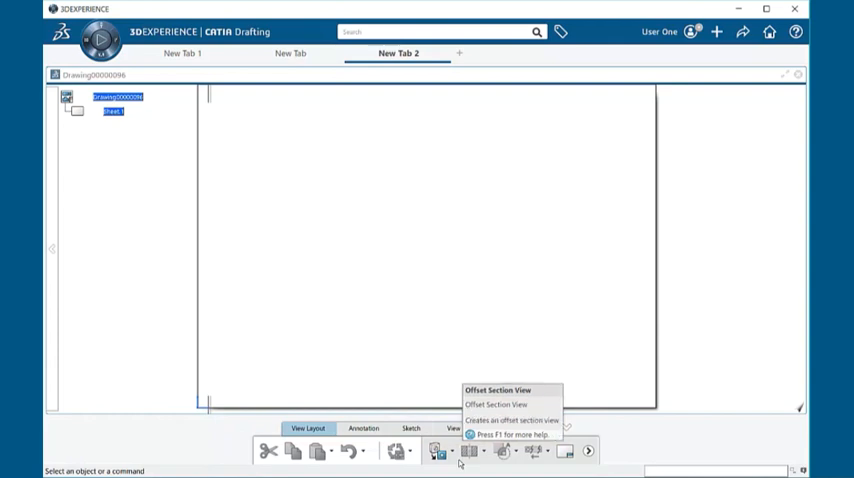
pyautogui.moveTo(437, 451)
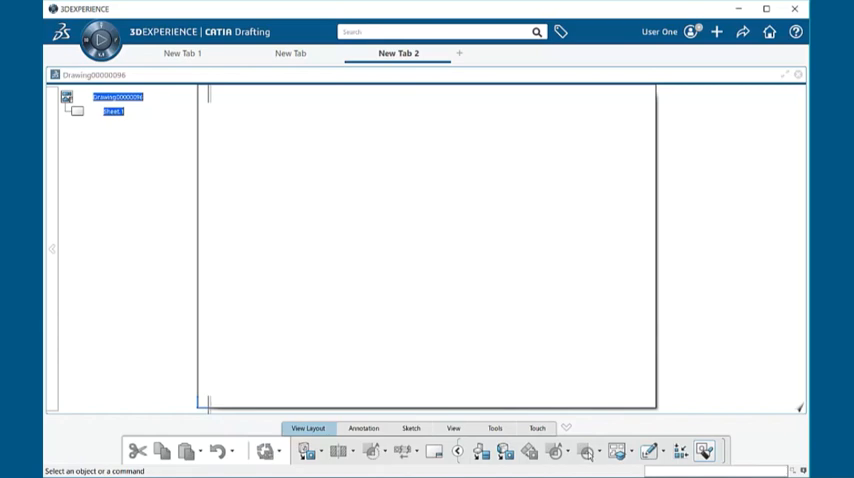
pyautogui.moveTo(705, 451)
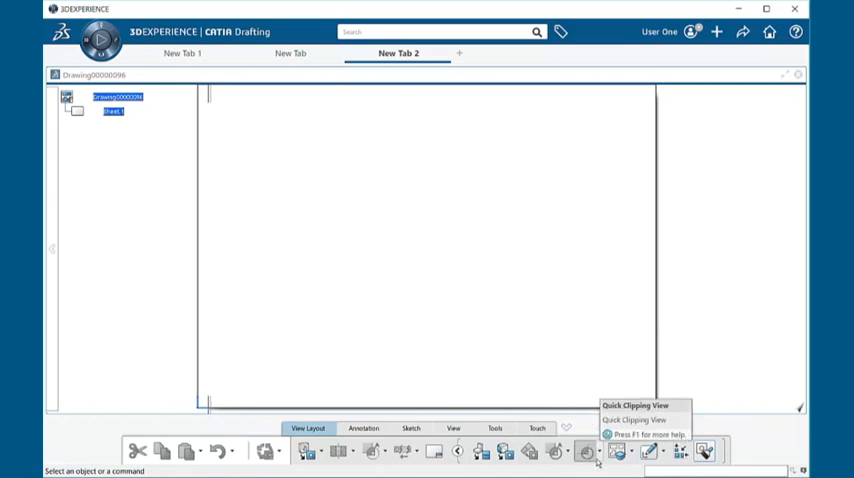
pyautogui.moveTo(617, 451)
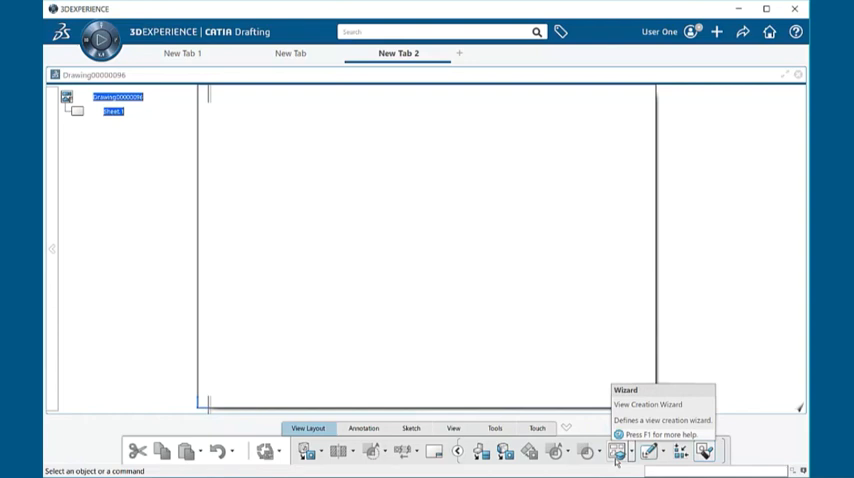
pyautogui.click(363, 428)
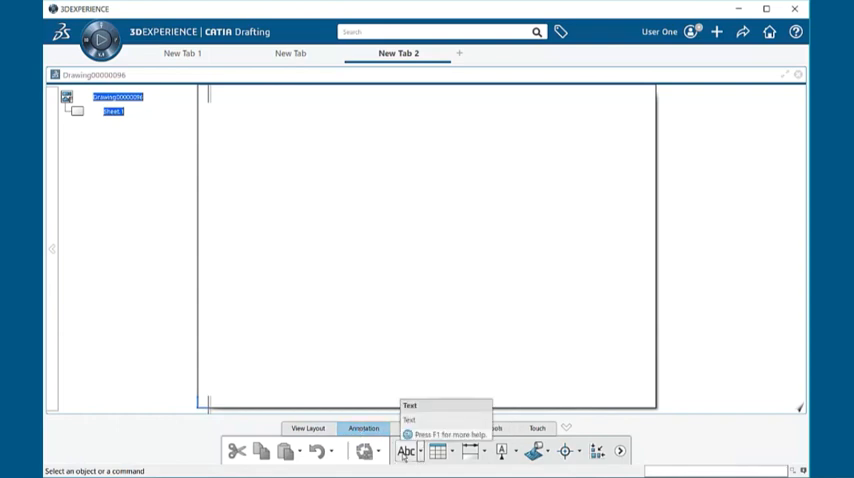
pyautogui.moveTo(470, 451)
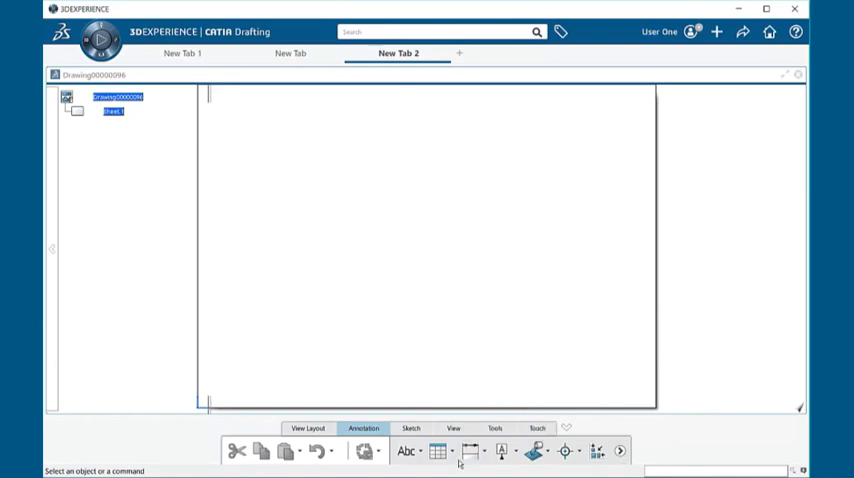
# Step: Switch from the Annotation tools to the Sketch tab's 2D geometry commands
pyautogui.click(410, 428)
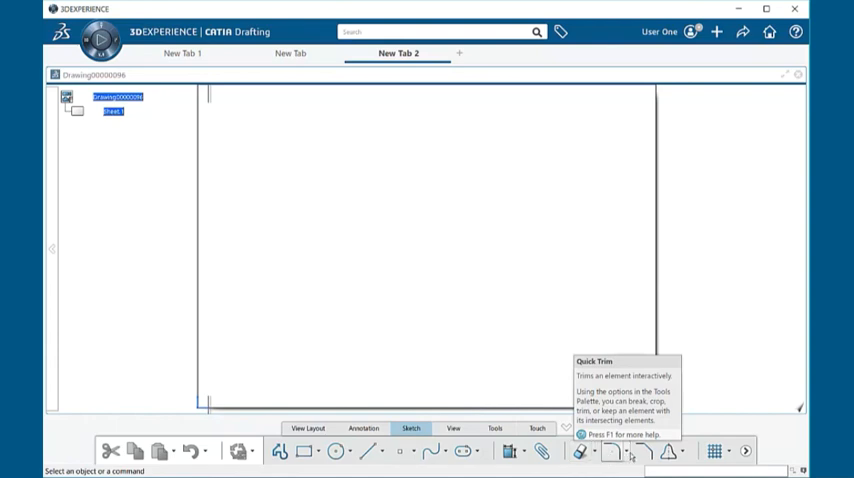
# Step: Review the View, Tools and Touch command sets, then return to View Layout
pyautogui.click(453, 428)
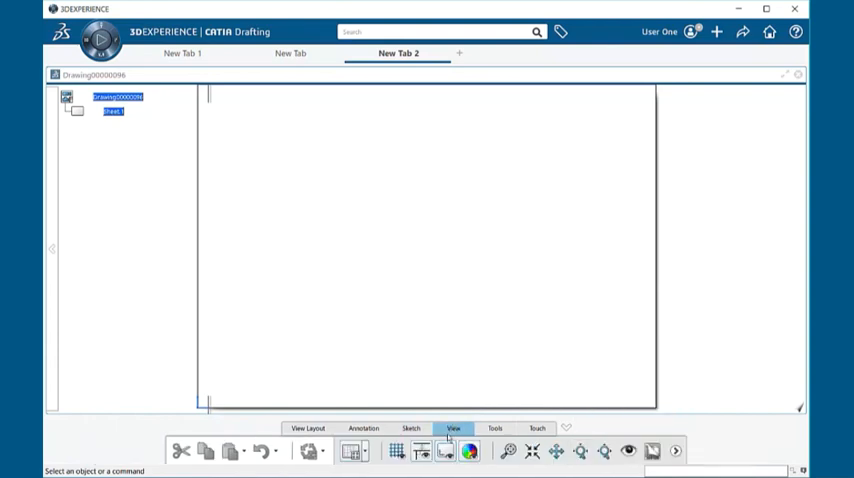
pyautogui.moveTo(396, 451)
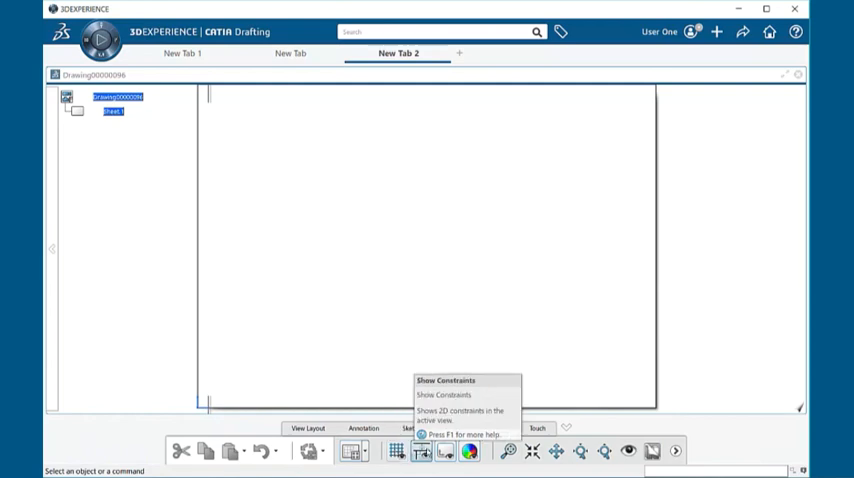
pyautogui.moveTo(555, 451)
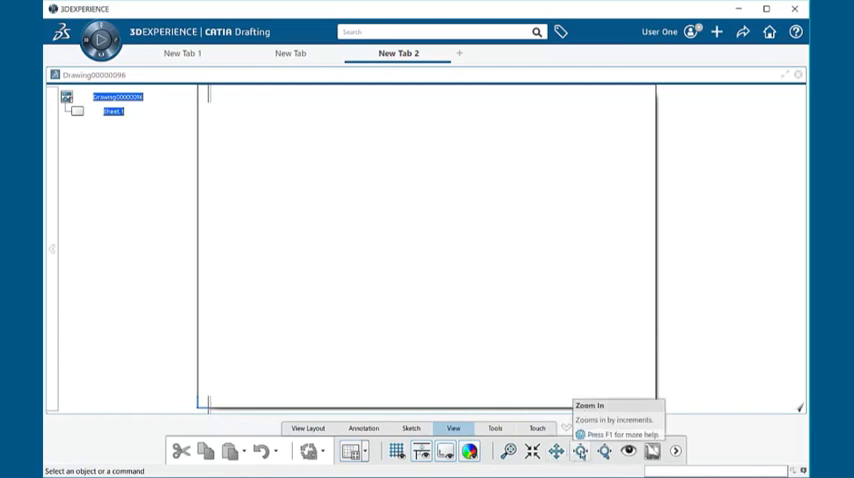
pyautogui.click(494, 428)
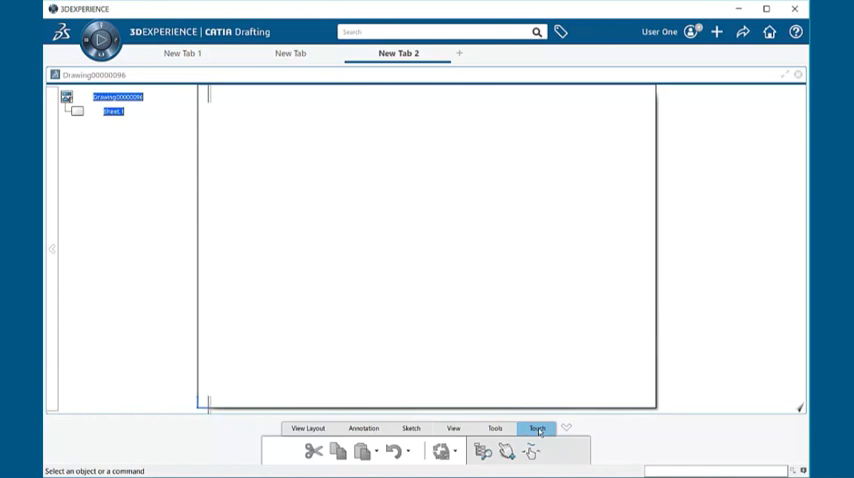
pyautogui.click(308, 428)
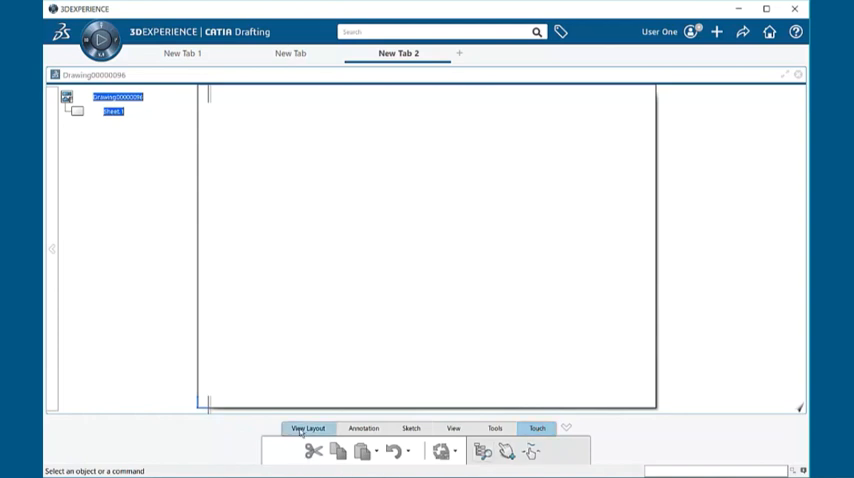
pyautogui.click(307, 428)
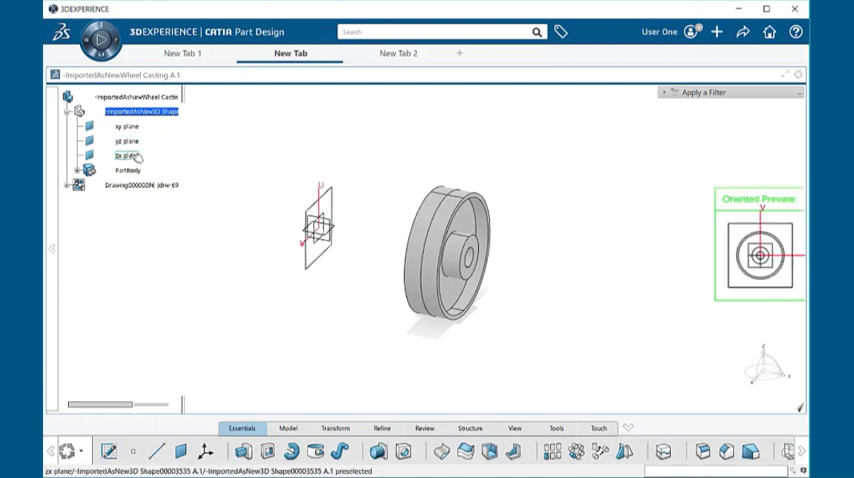
# Step: Preview the wheel casting's planes and pick the yz plane as the Front View reference
pyautogui.click(127, 128)
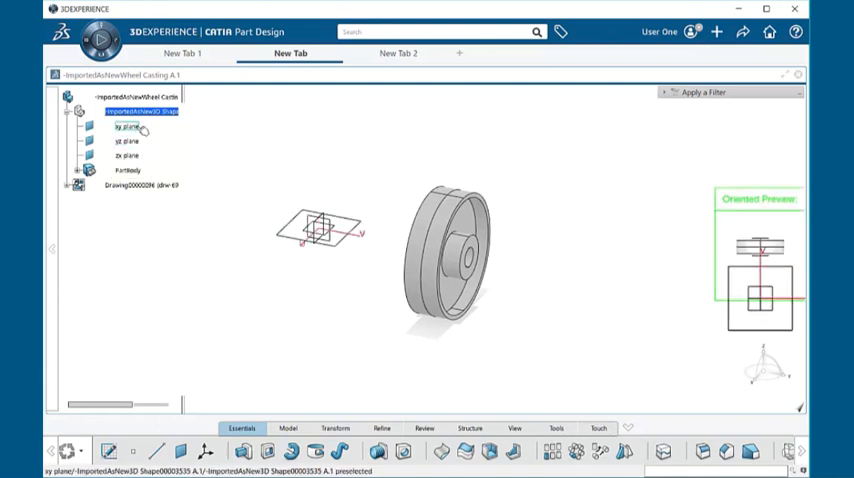
pyautogui.click(127, 141)
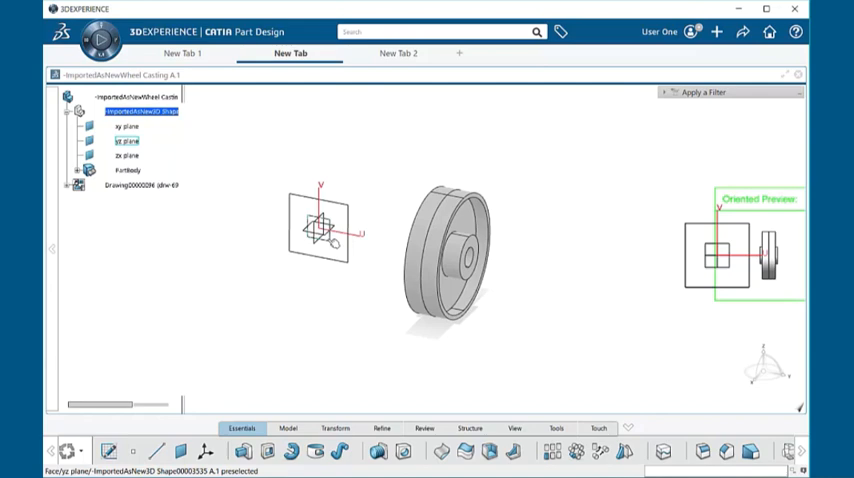
pyautogui.click(397, 53)
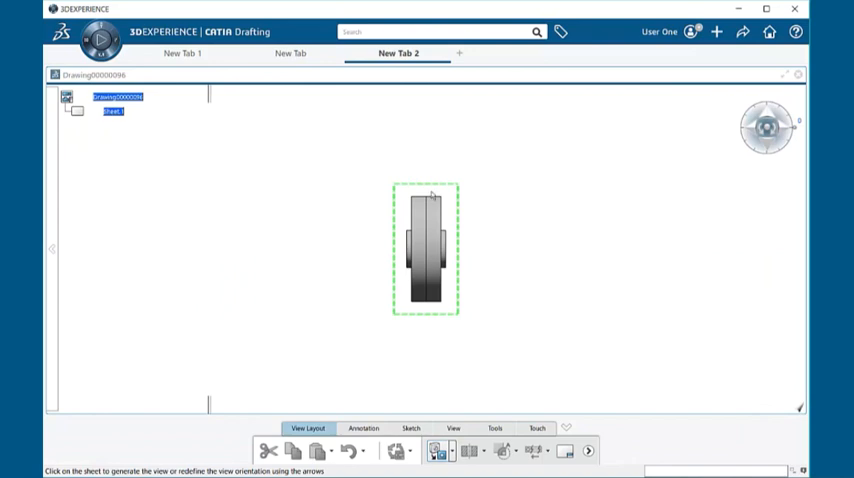
pyautogui.moveTo(786, 170)
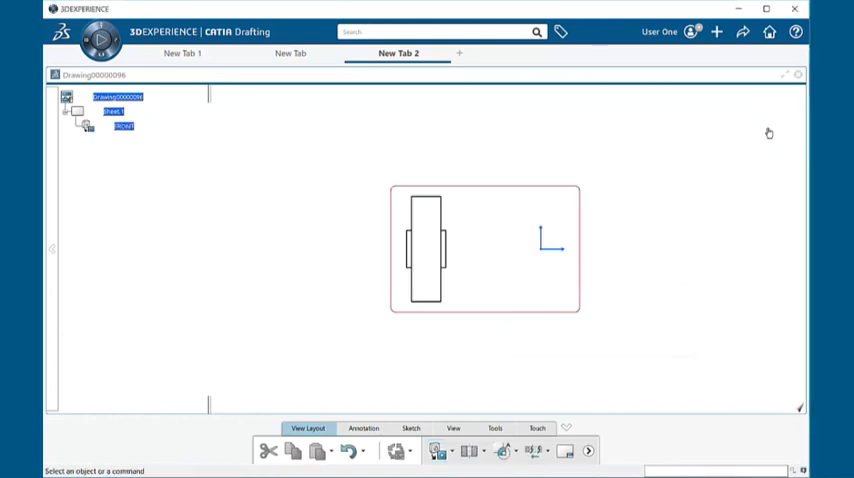
pyautogui.moveTo(482, 328)
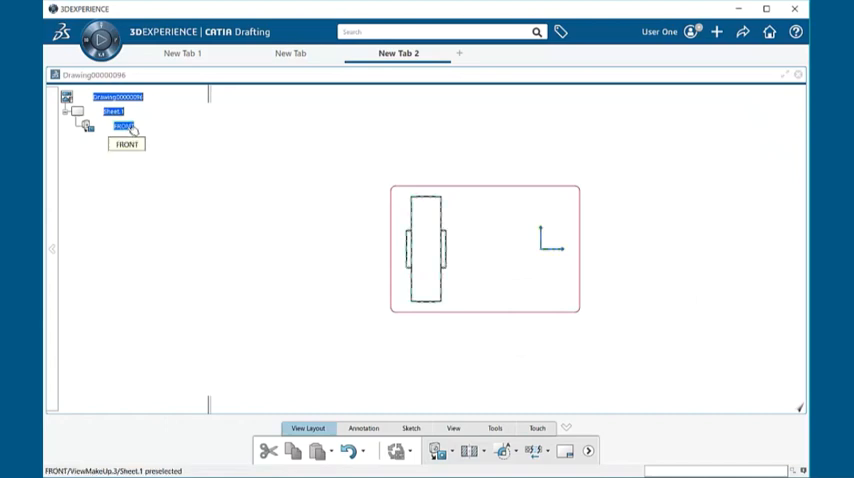
pyautogui.rightClick(123, 126)
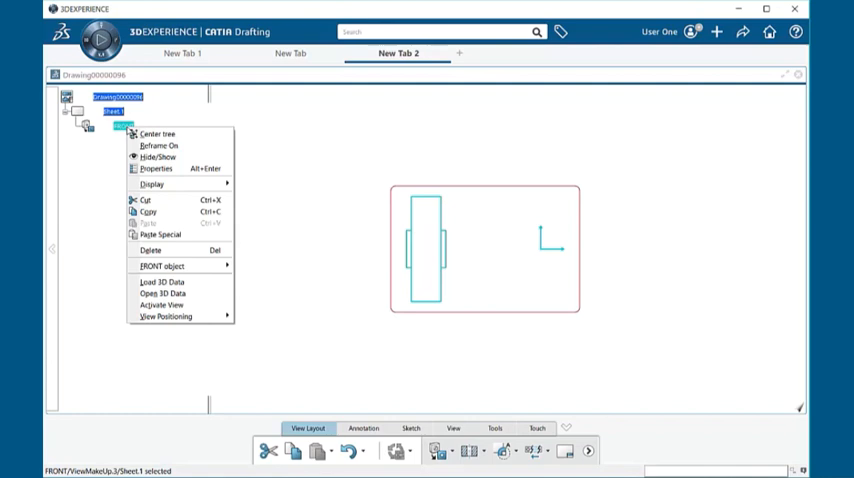
pyautogui.moveTo(103, 155)
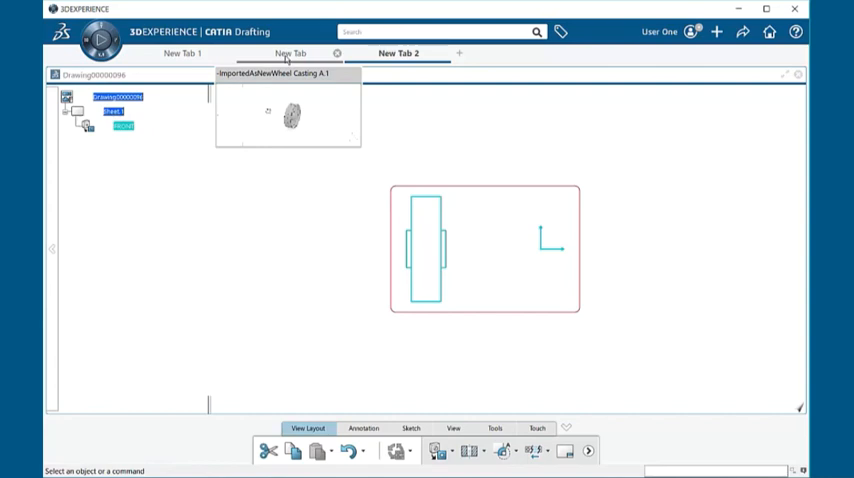
pyautogui.click(290, 53)
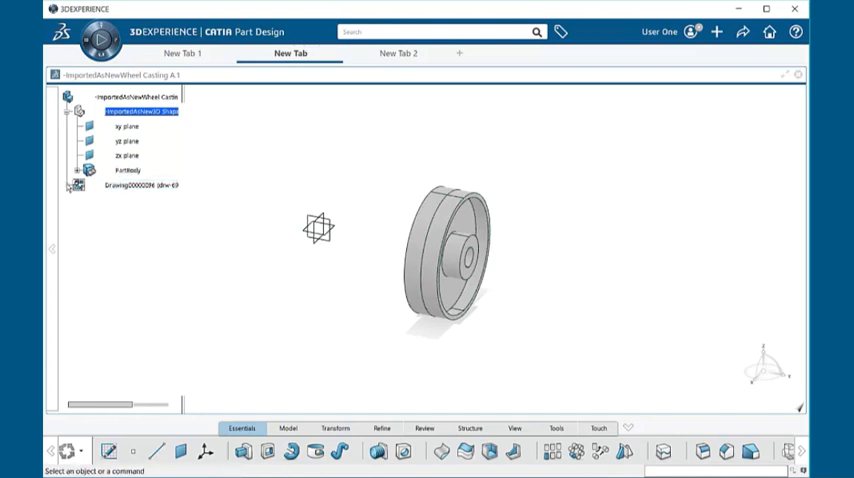
pyautogui.rightClick(140, 187)
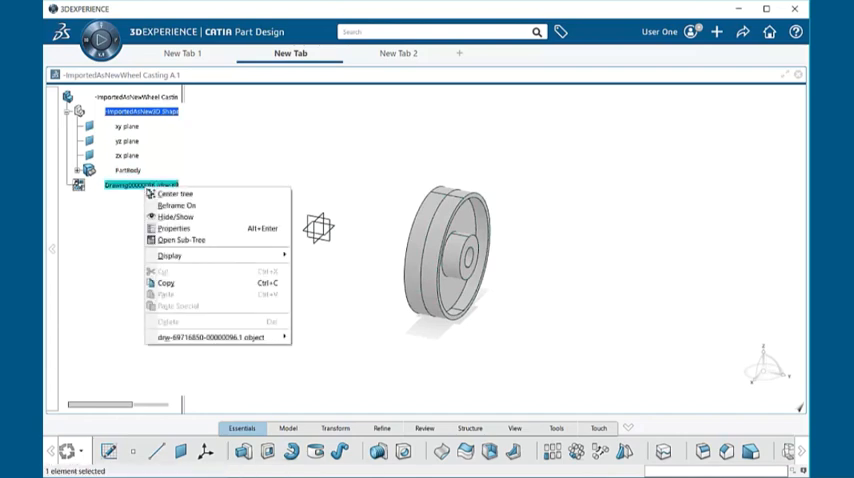
pyautogui.moveTo(175, 228)
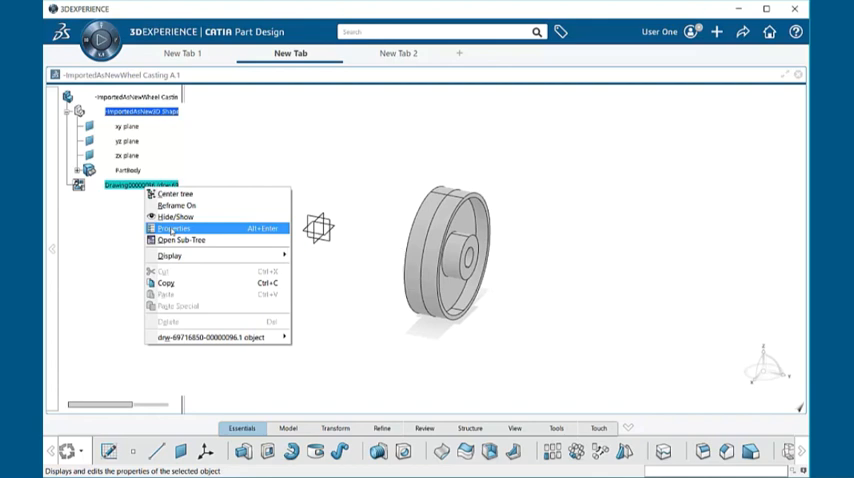
pyautogui.moveTo(178, 306)
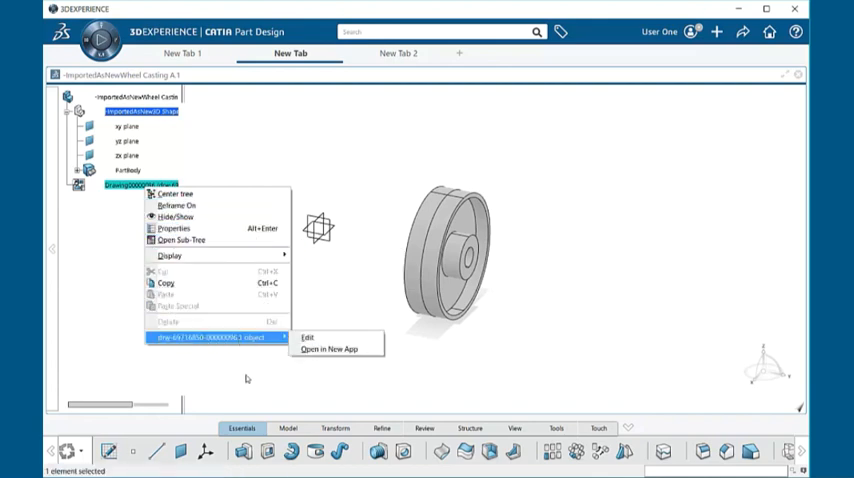
pyautogui.click(327, 349)
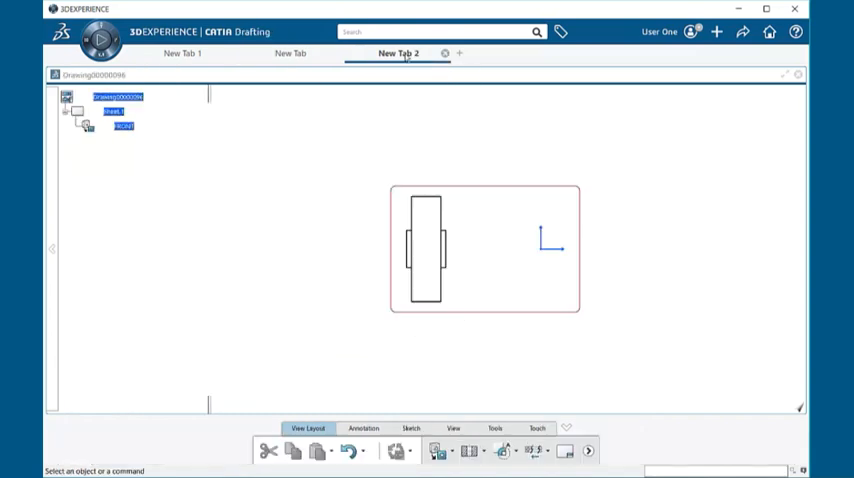